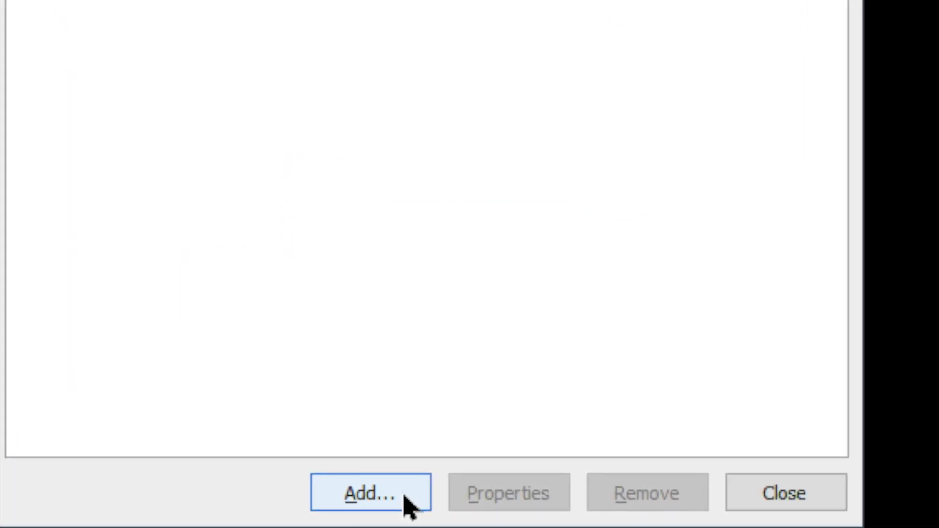
# Add a Silca Futura from the machine type list to the configured cutting machines
pyautogui.click(370, 493)
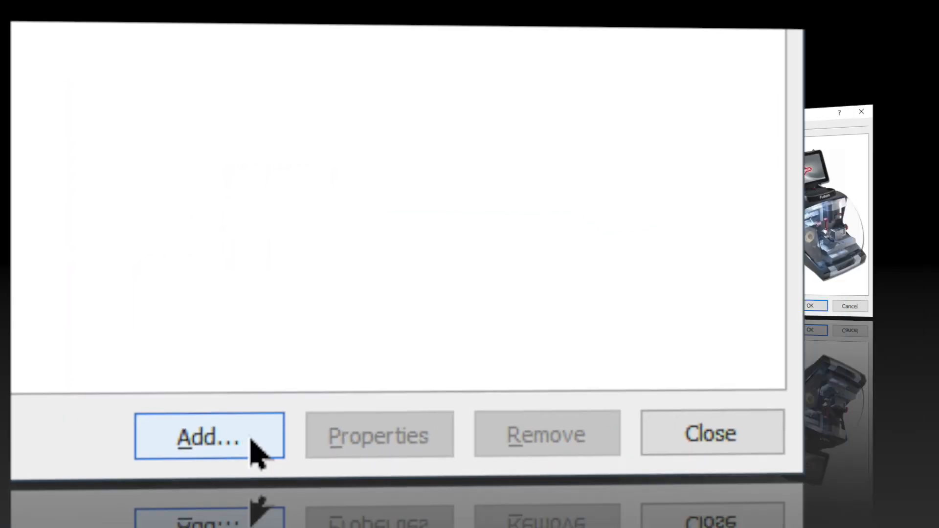
pyautogui.click(209, 435)
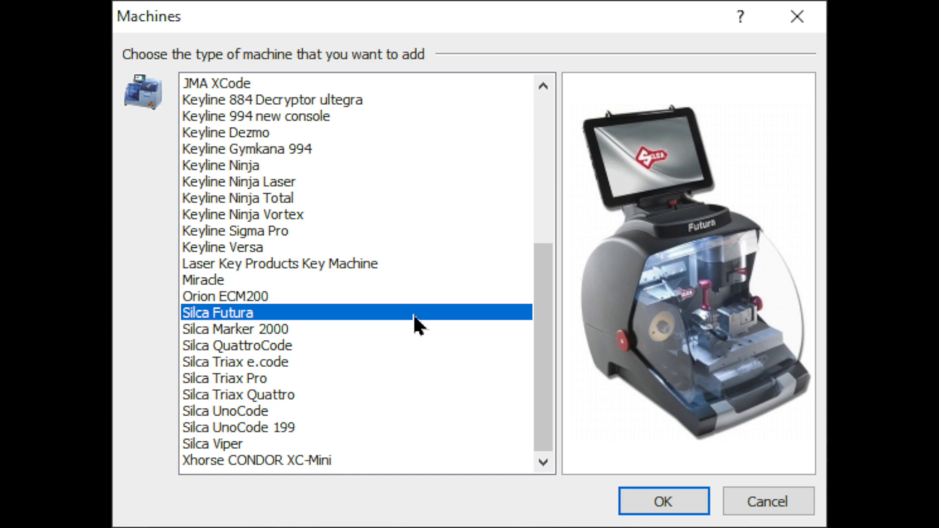
pyautogui.click(663, 501)
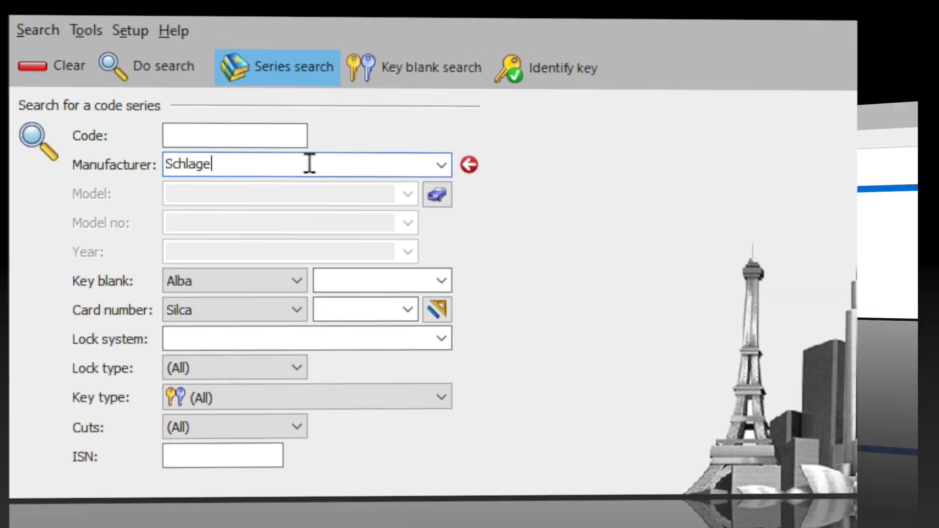
# Run a code series search with Schlage as the manufacturer
pyautogui.click(162, 66)
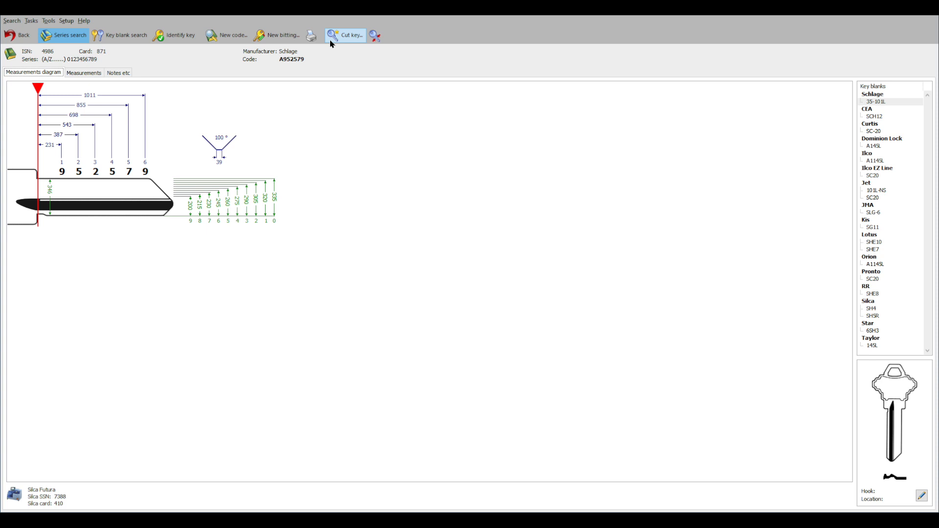
pyautogui.click(346, 36)
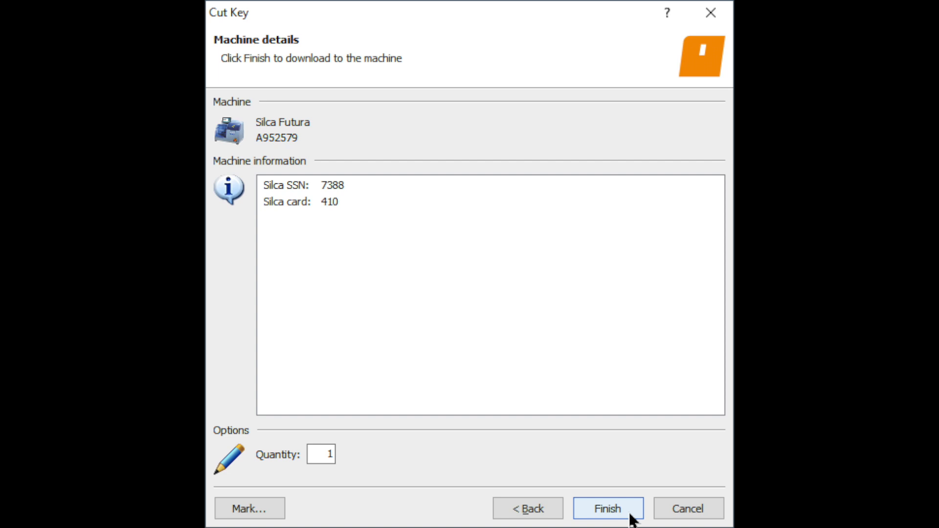
pyautogui.click(606, 509)
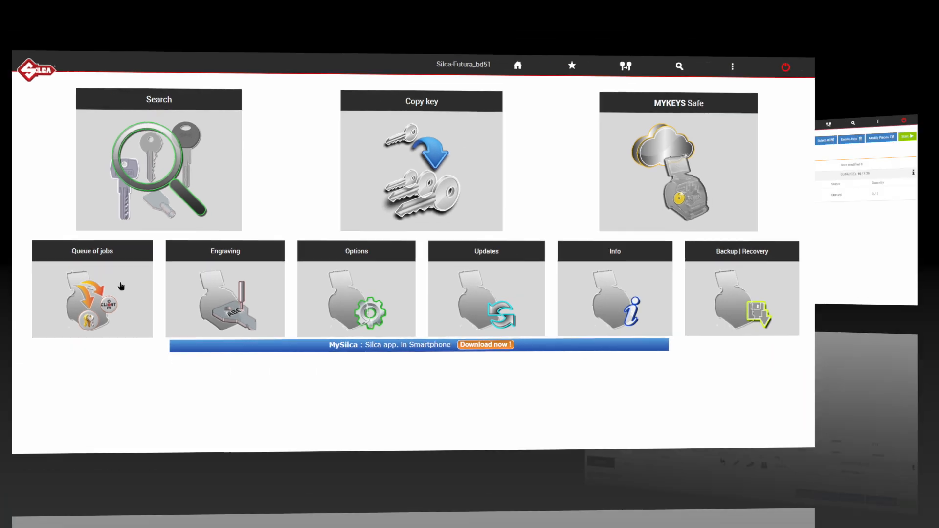
# Show the Futura job queue listing the queued A952579 job
pyautogui.click(92, 289)
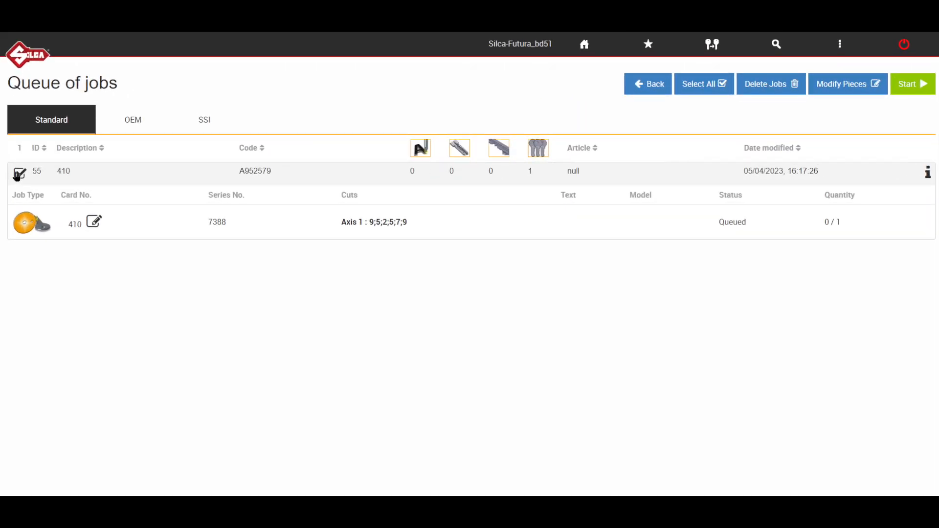